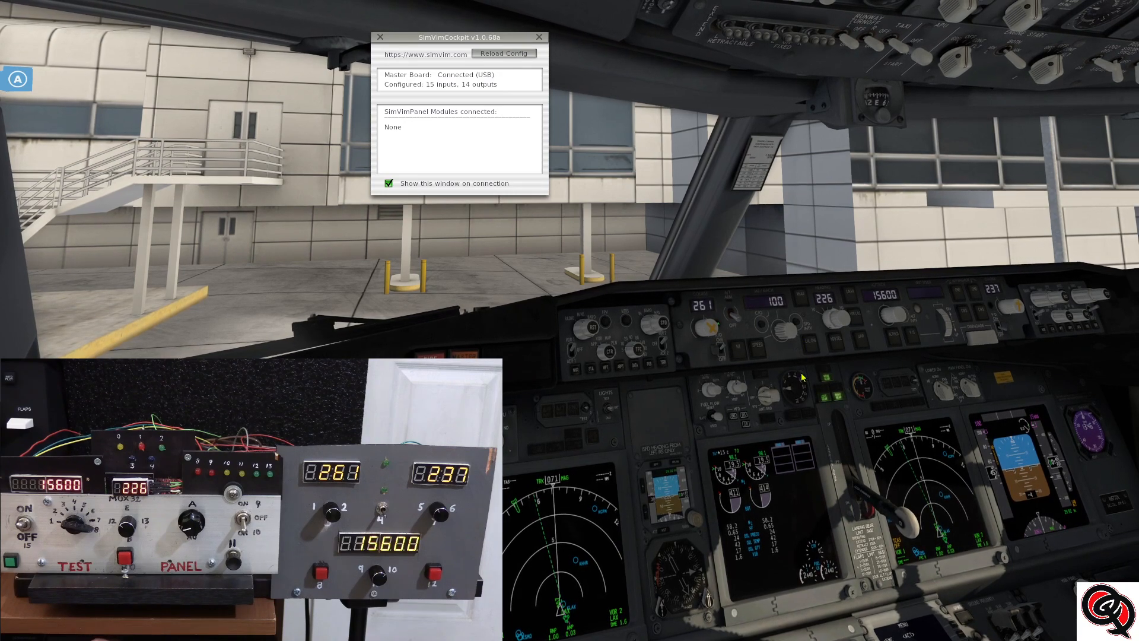
mouse_move(940, 363)
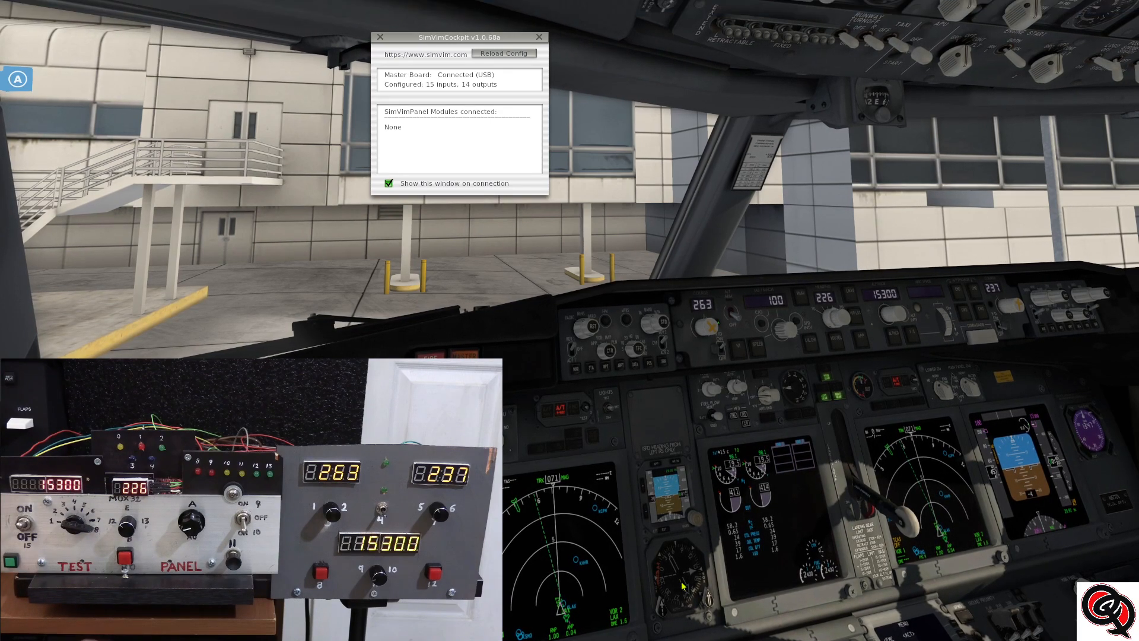
mouse_move(451, 72)
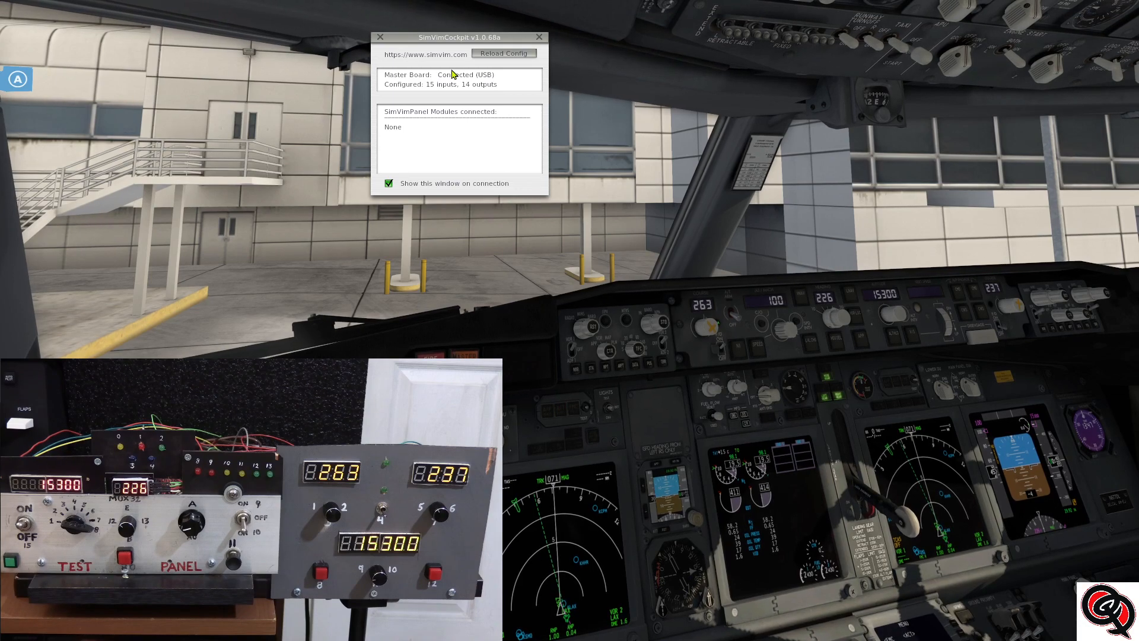
Step: Drag the SimVimCockpit status window by its title bar to the left side of the view
left_click_drag(460, 36, 432, 74)
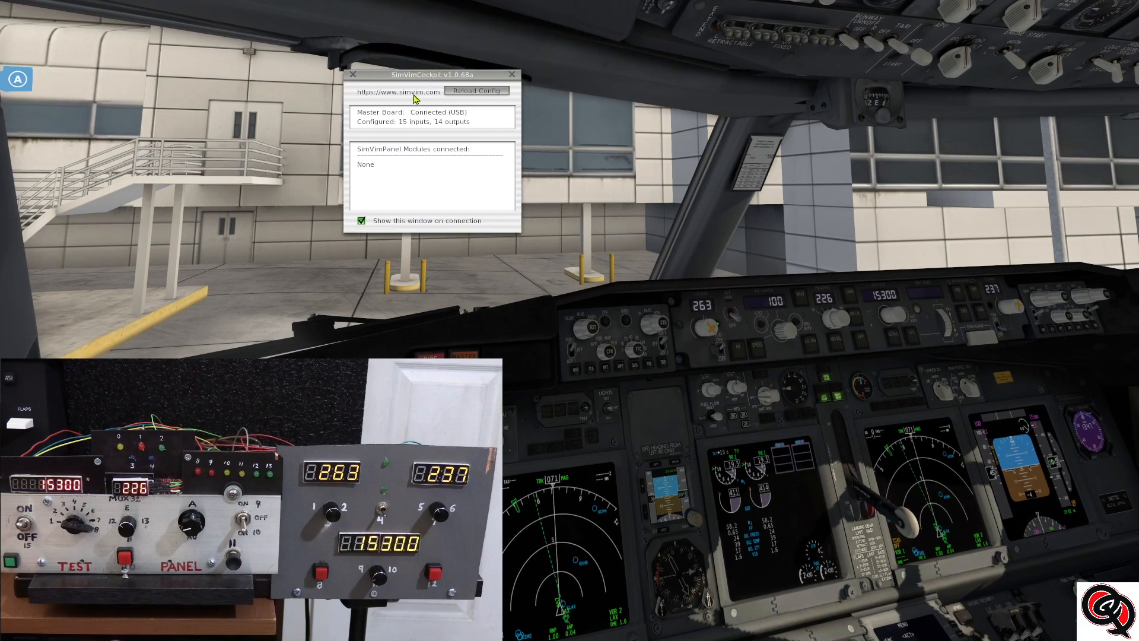
left_click_drag(431, 74, 237, 179)
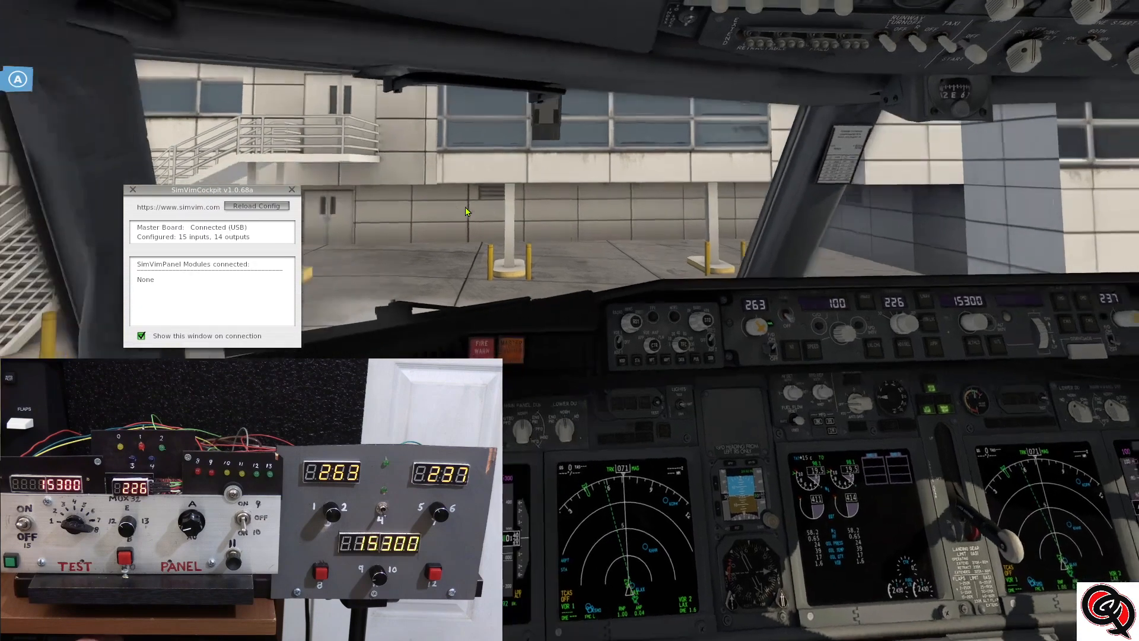
left_click(164, 8)
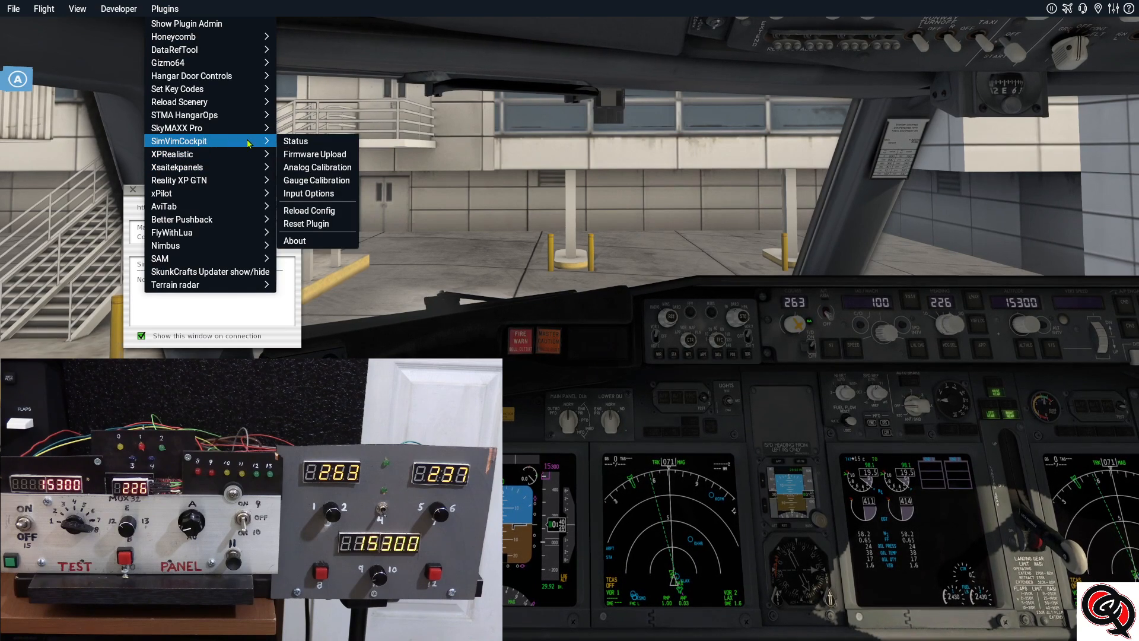
mouse_move(315, 193)
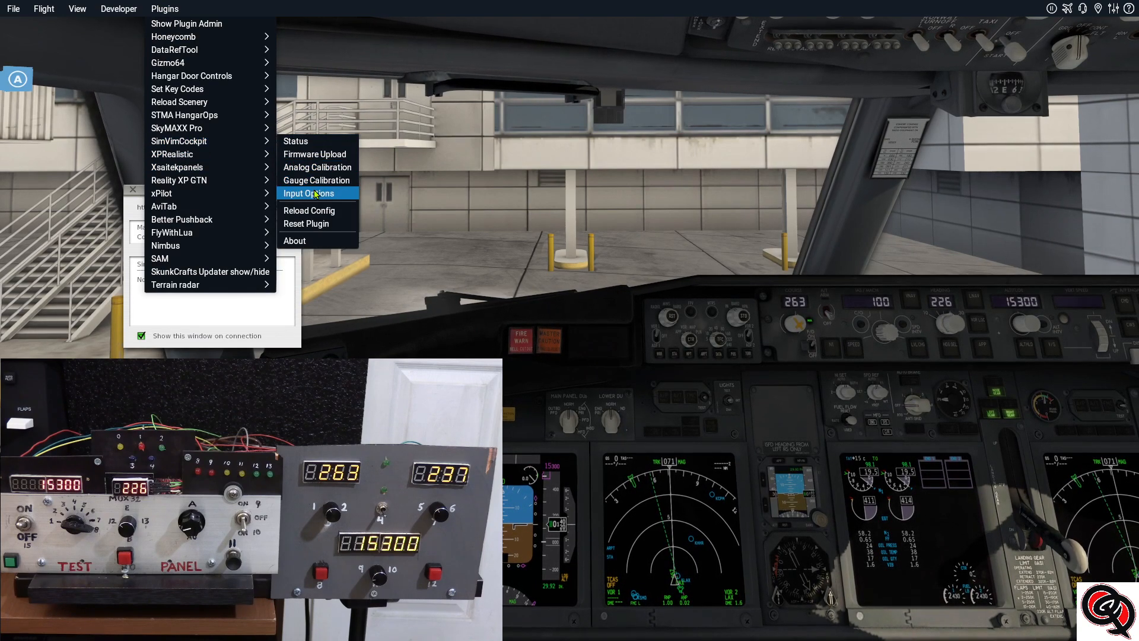
mouse_move(308, 210)
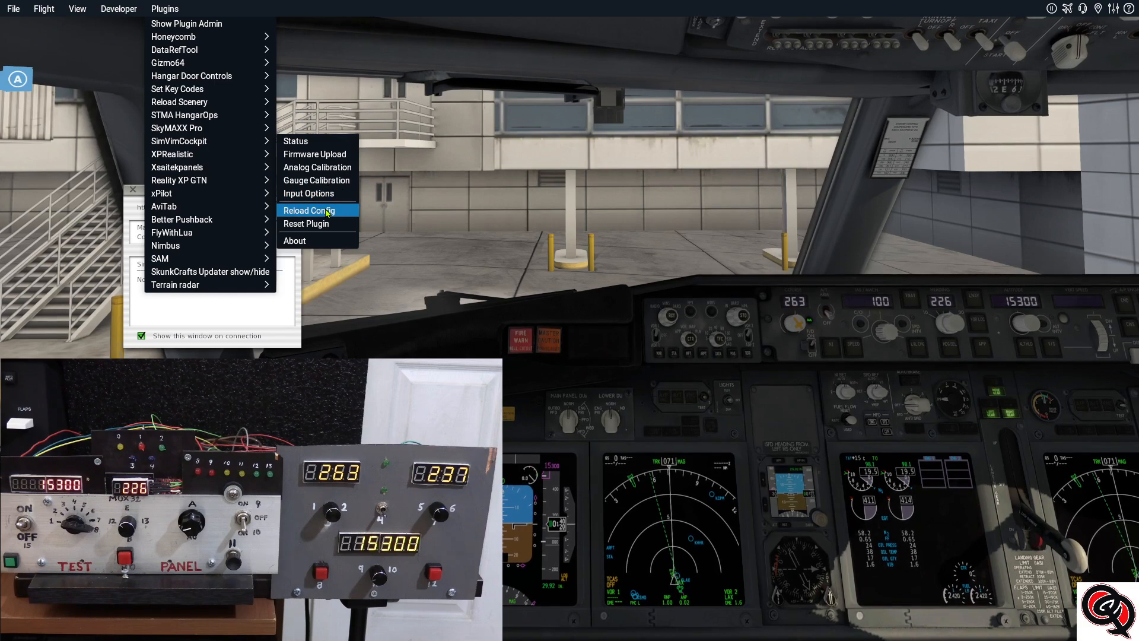
mouse_move(306, 223)
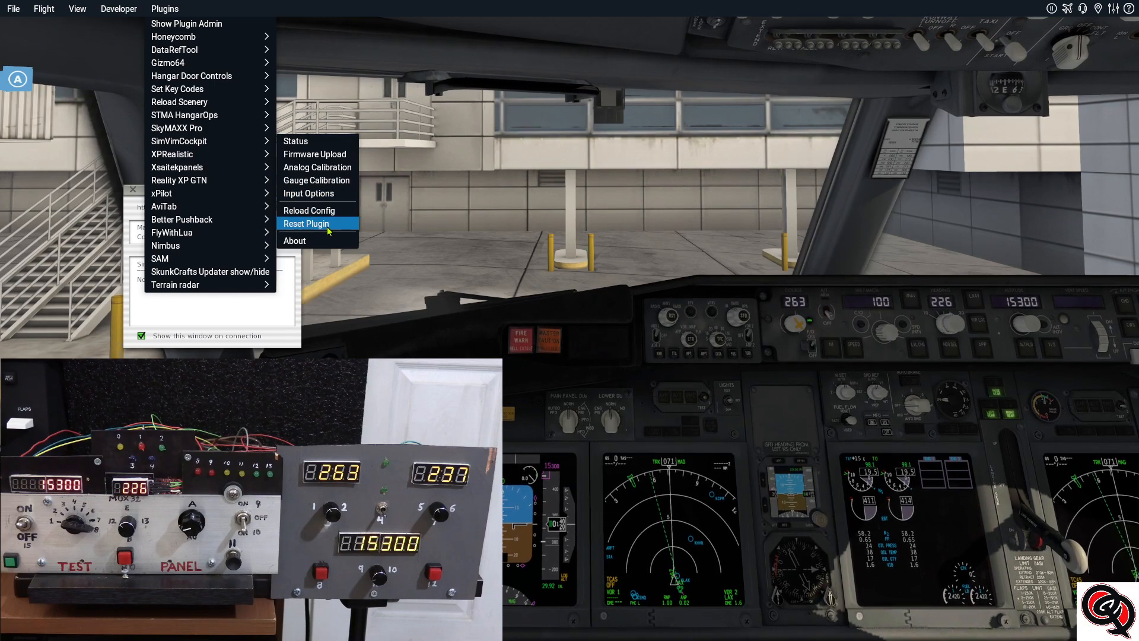
mouse_move(252, 312)
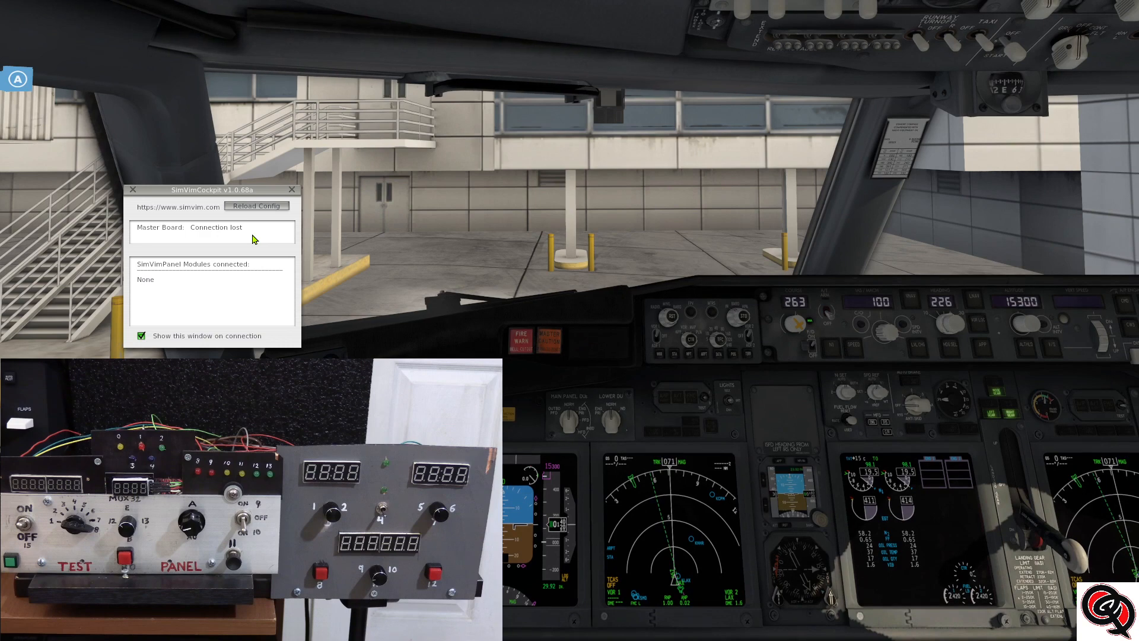
Step: Replug the USB master board so the status reads Connecting and the Firmware Upload window appears
left_click(256, 205)
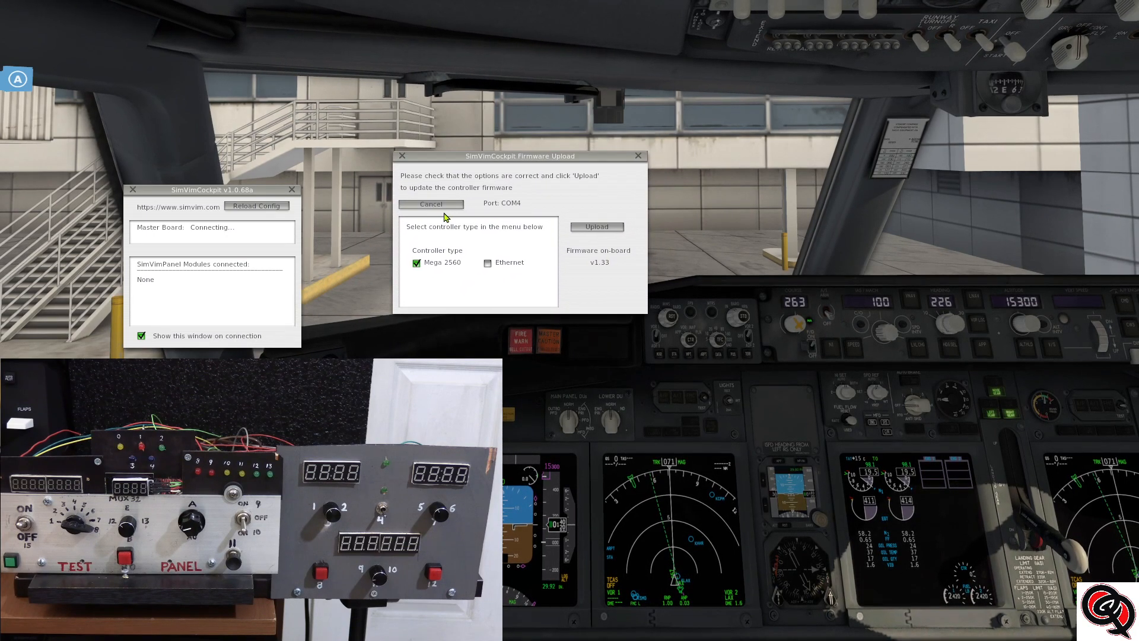
Step: Cancel the Firmware Upload for the Mega 2560 on COM4 without uploading
left_click(429, 202)
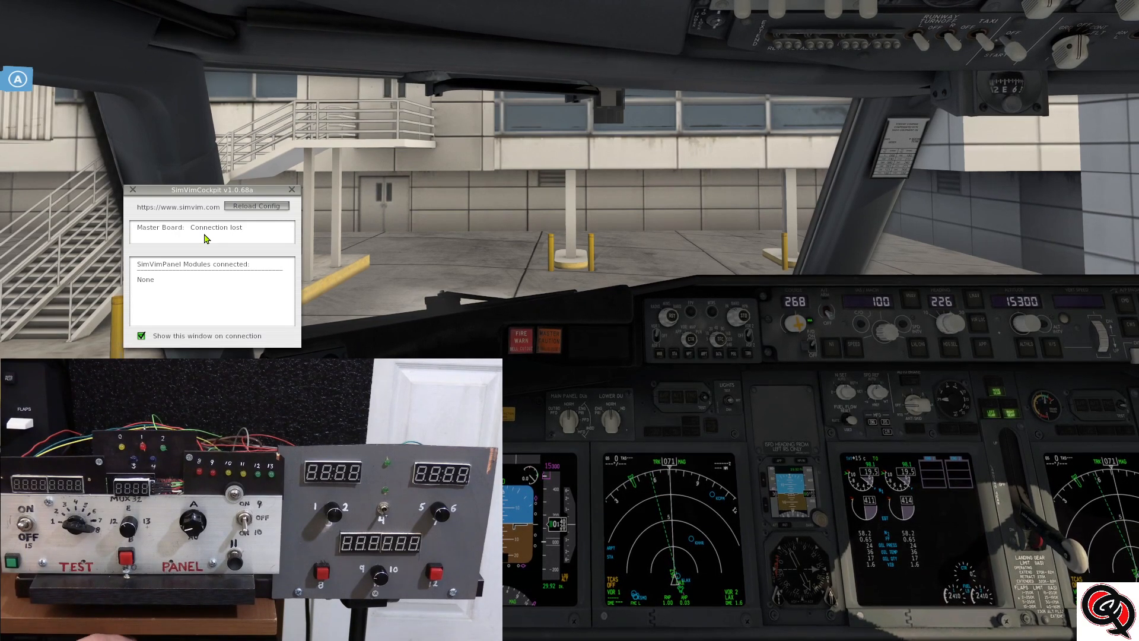
Step: Plug the master board back in so the status changes from Connection lost to Connecting
left_click(256, 205)
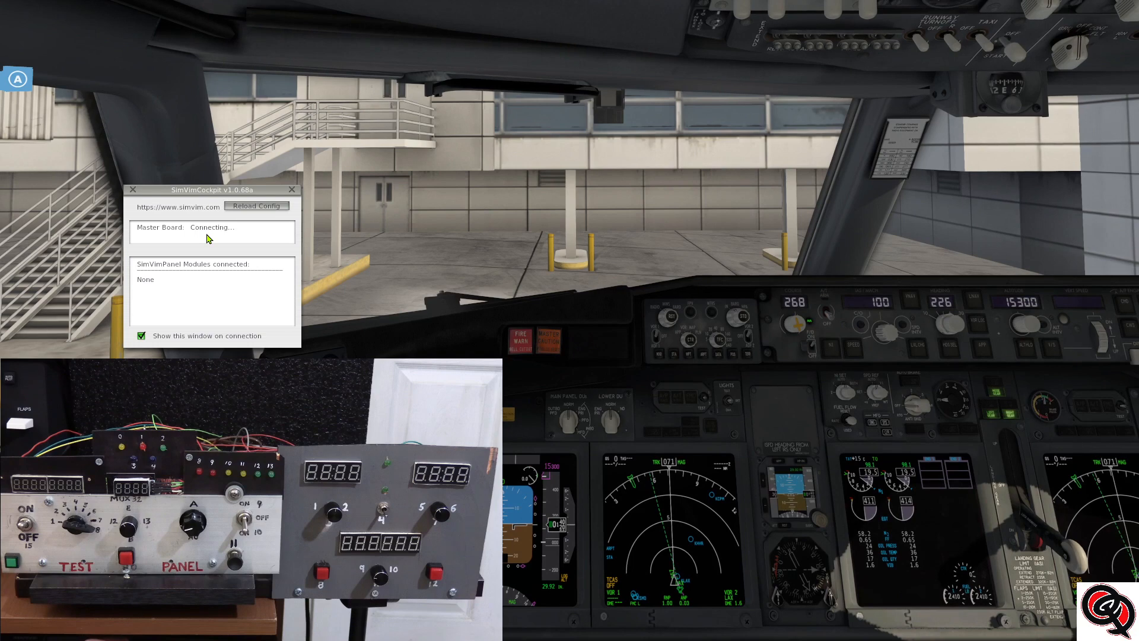